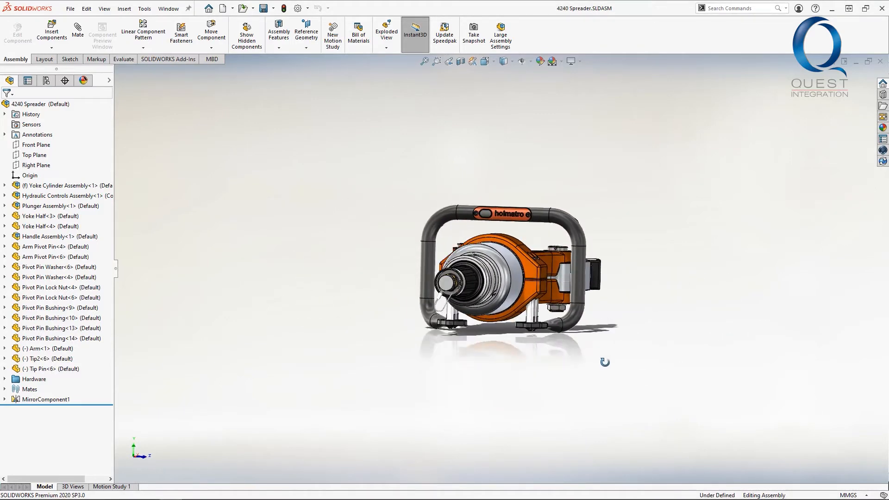
Insert a new empty in-context part into the 4240 Spreader assembly near the handle
scroll("up", 3)
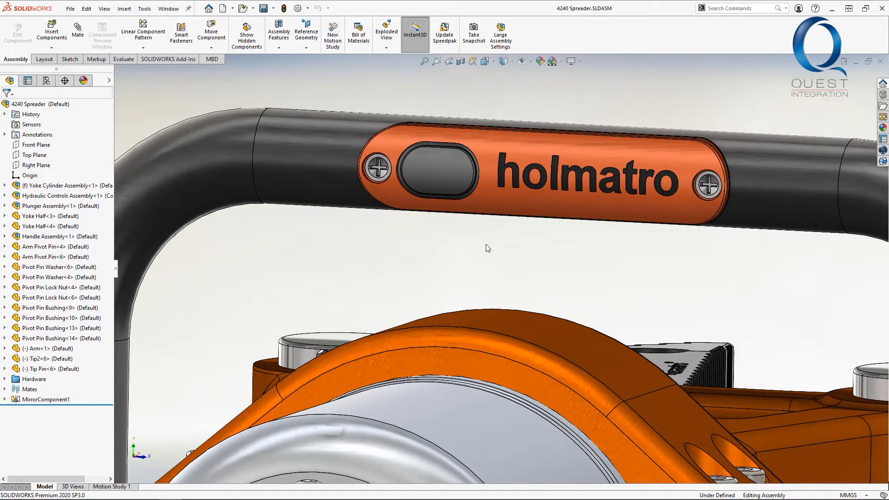
mouse_move(489, 226)
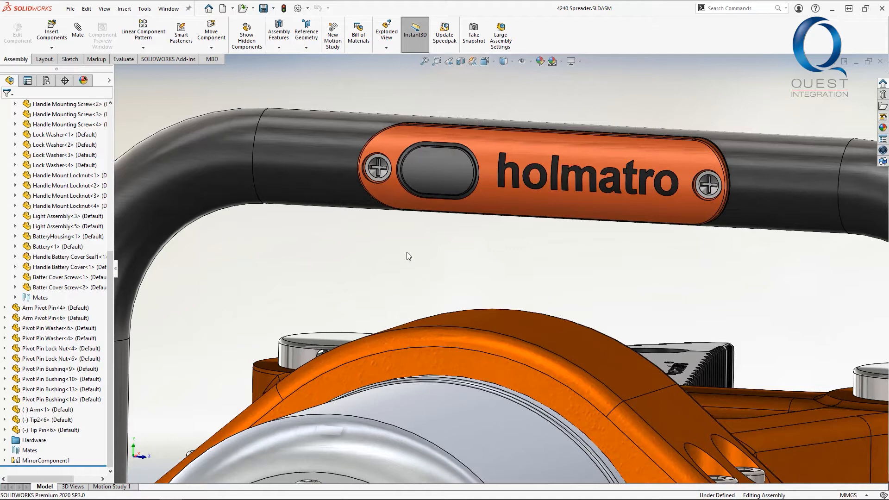
left_click(51, 47)
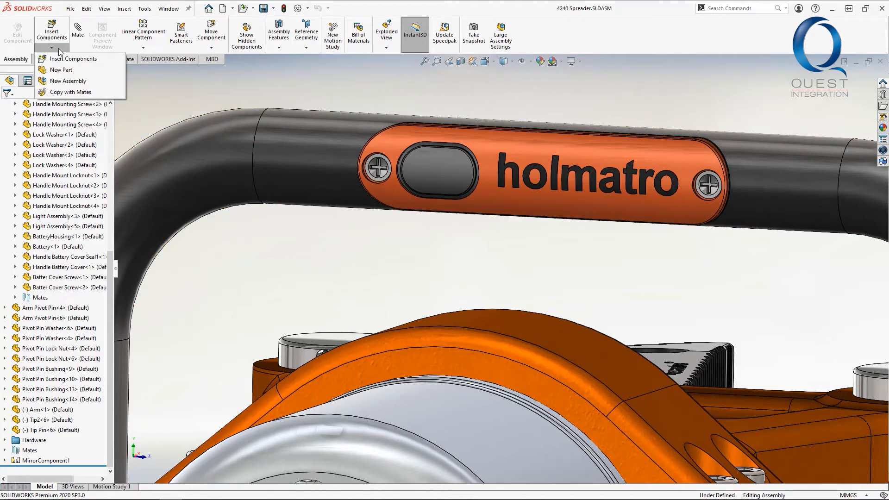
left_click(62, 69)
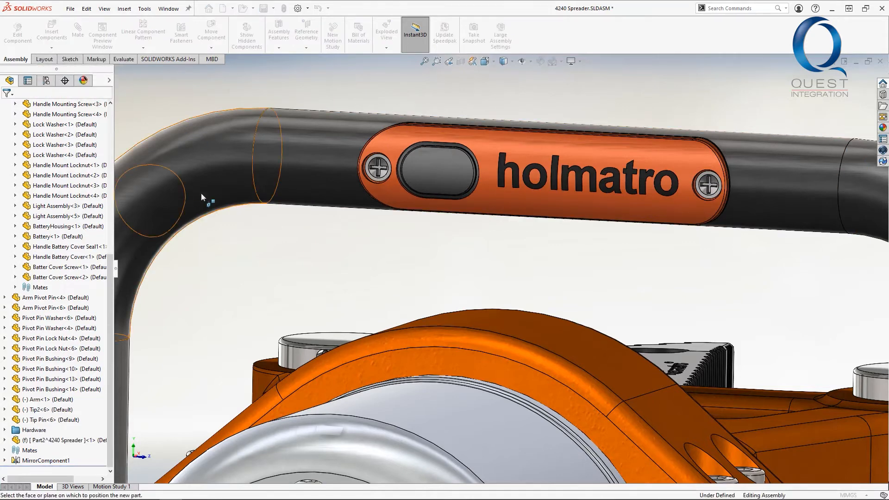
mouse_move(64, 442)
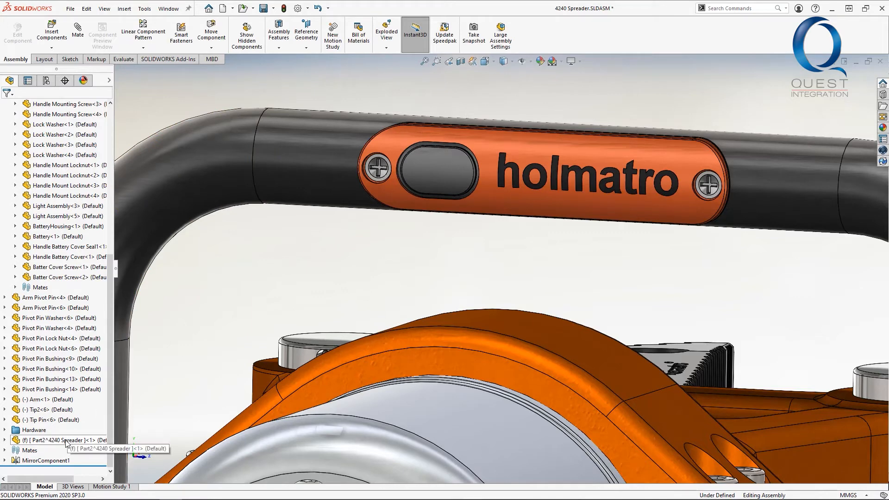
Edit the new part and join the battery cover and seal, hiding both originals
right_click(54, 440)
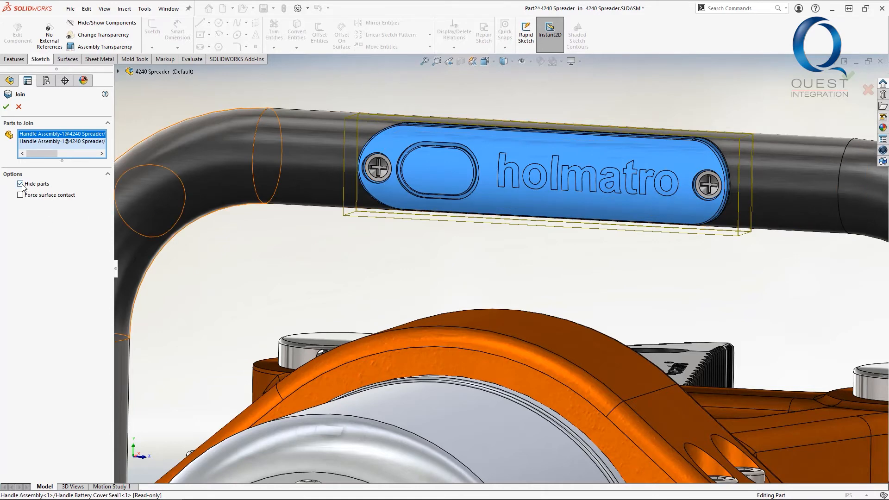
mouse_move(13, 107)
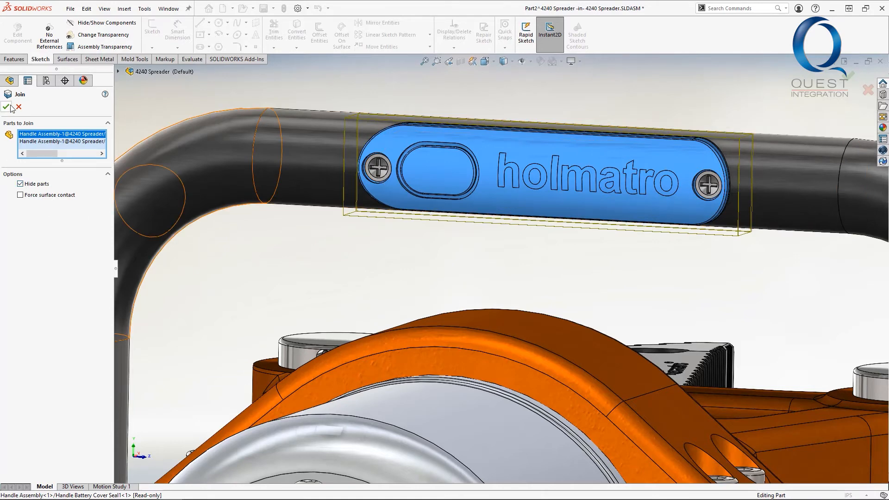
left_click(6, 107)
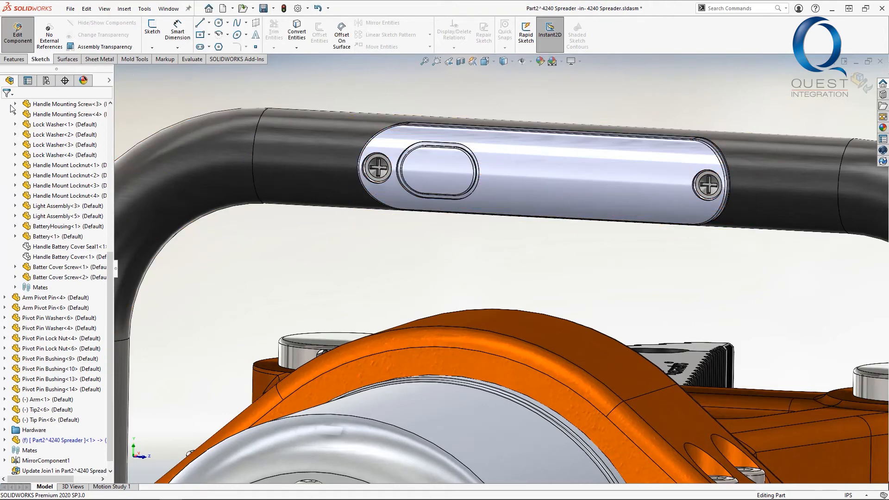